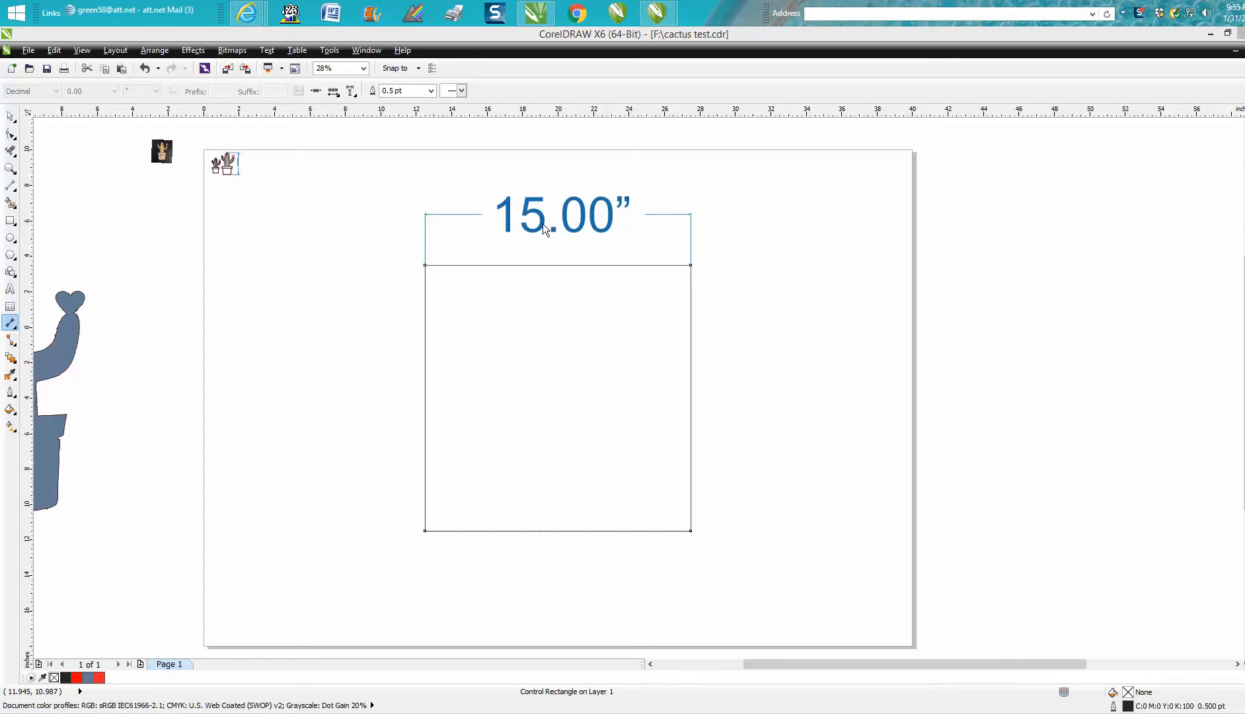
pyautogui.moveTo(694, 287)
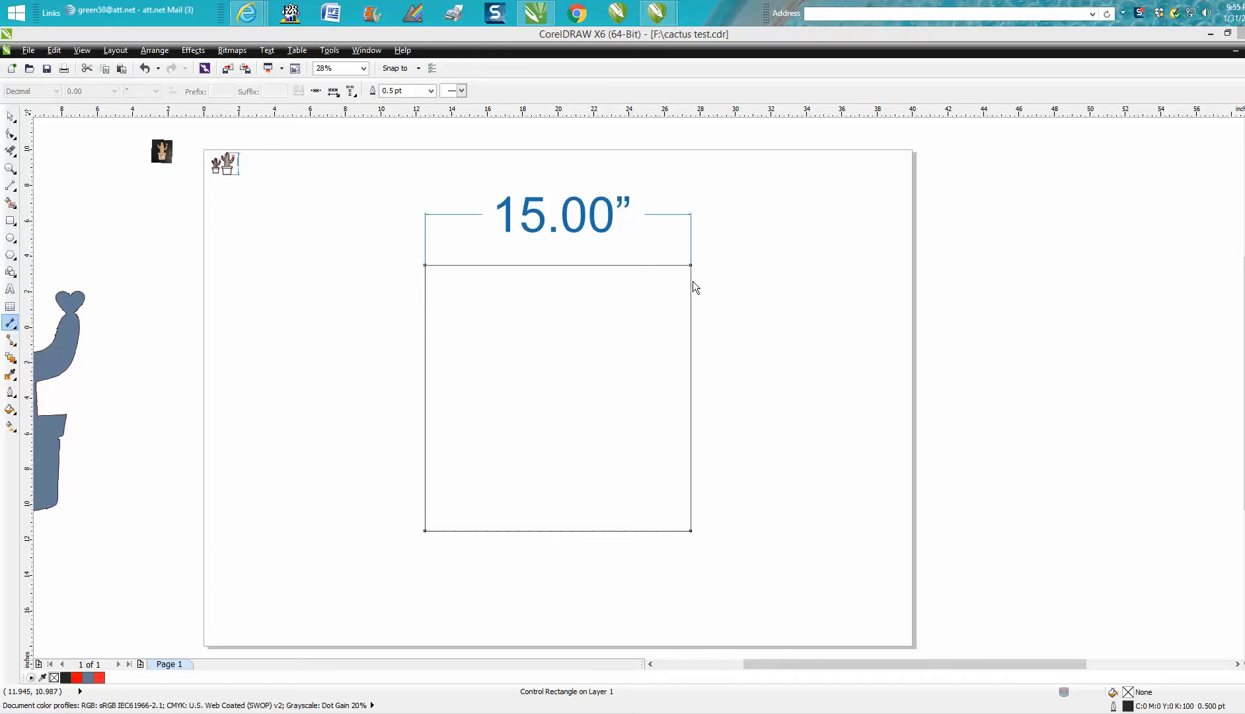
pyautogui.moveTo(734, 284)
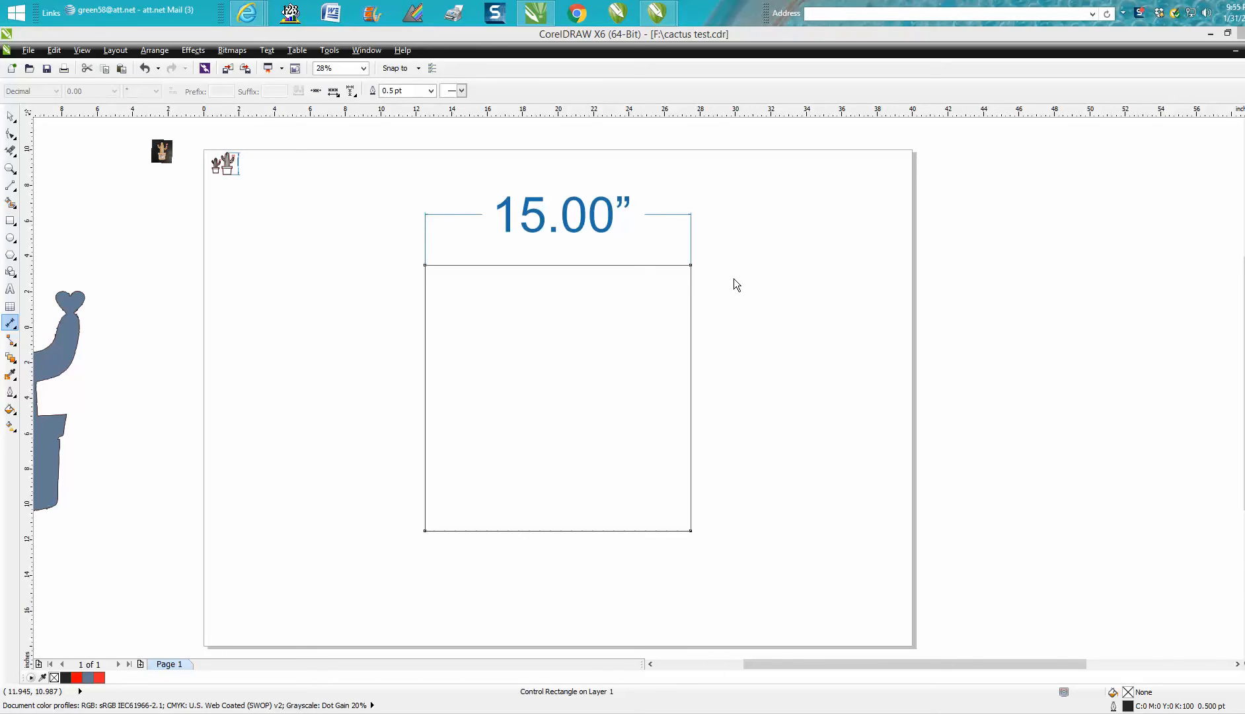
pyautogui.moveTo(607, 244)
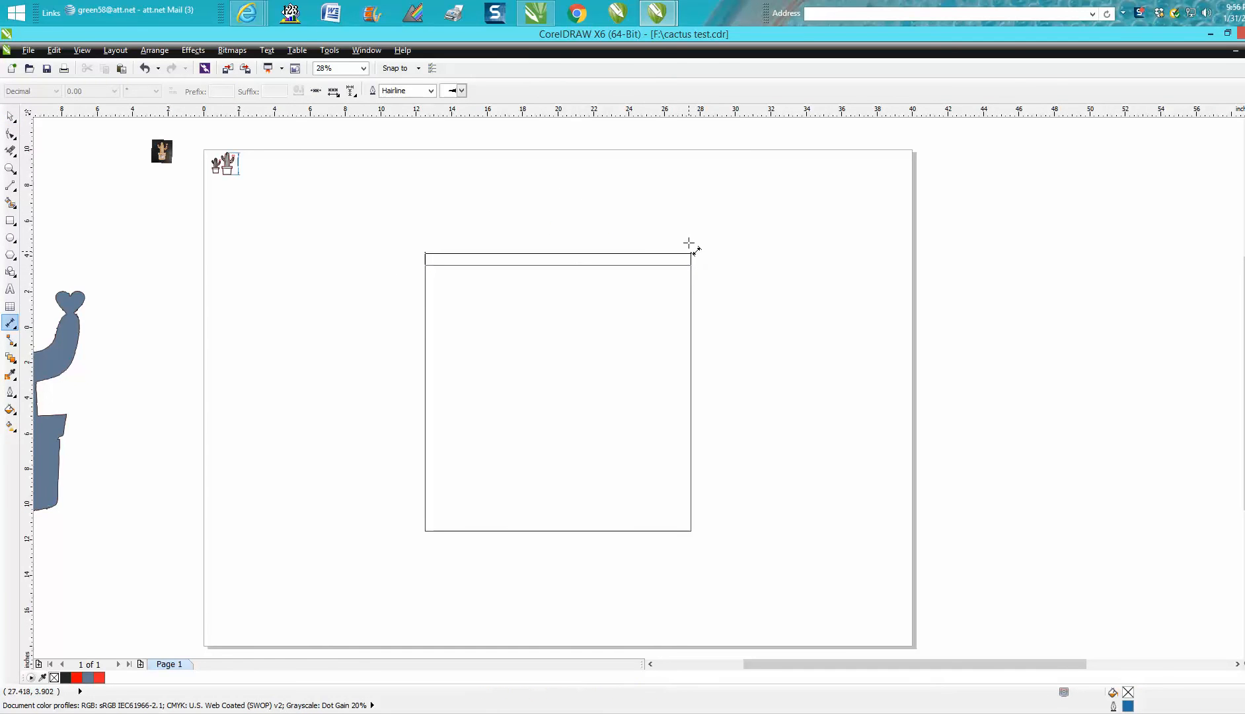
# Drag a horizontal dimension across the square's top edge, reading 15.00 inches.
pyautogui.moveTo(424, 250); pyautogui.dragTo(689, 250)
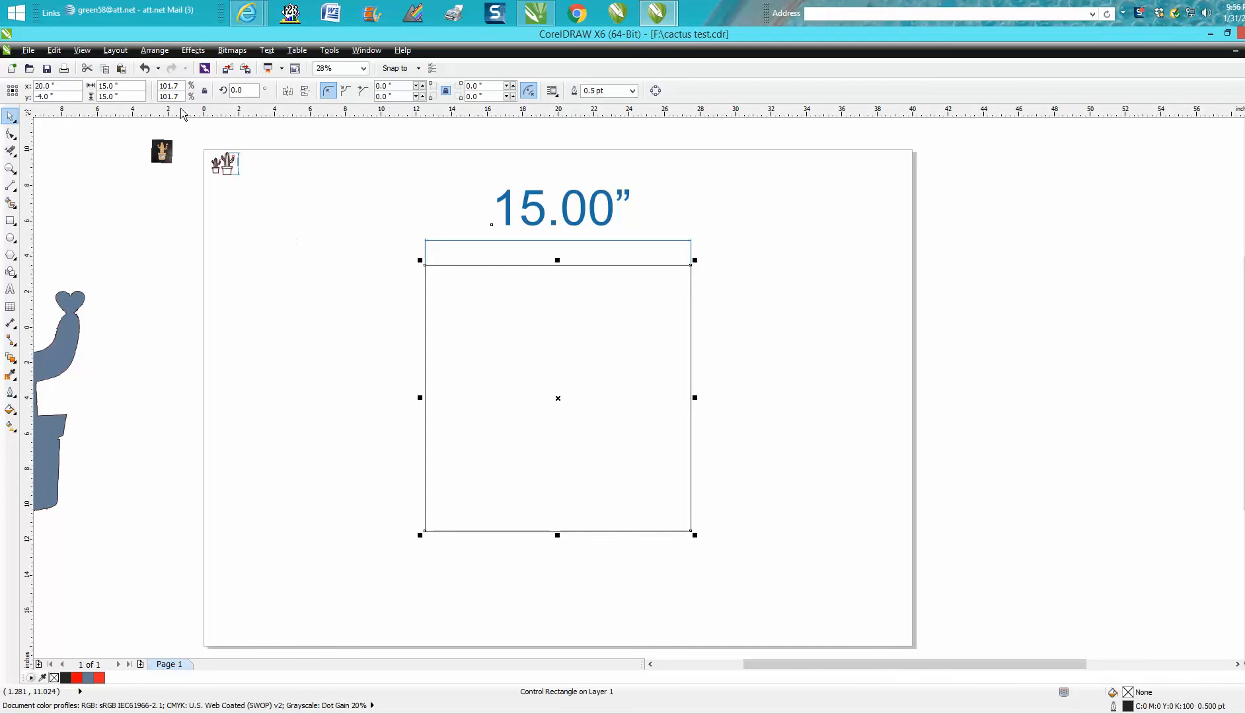
# Set the square's width to 12 with proportional lock, making it 12 by 12 inches.
pyautogui.click(115, 86)
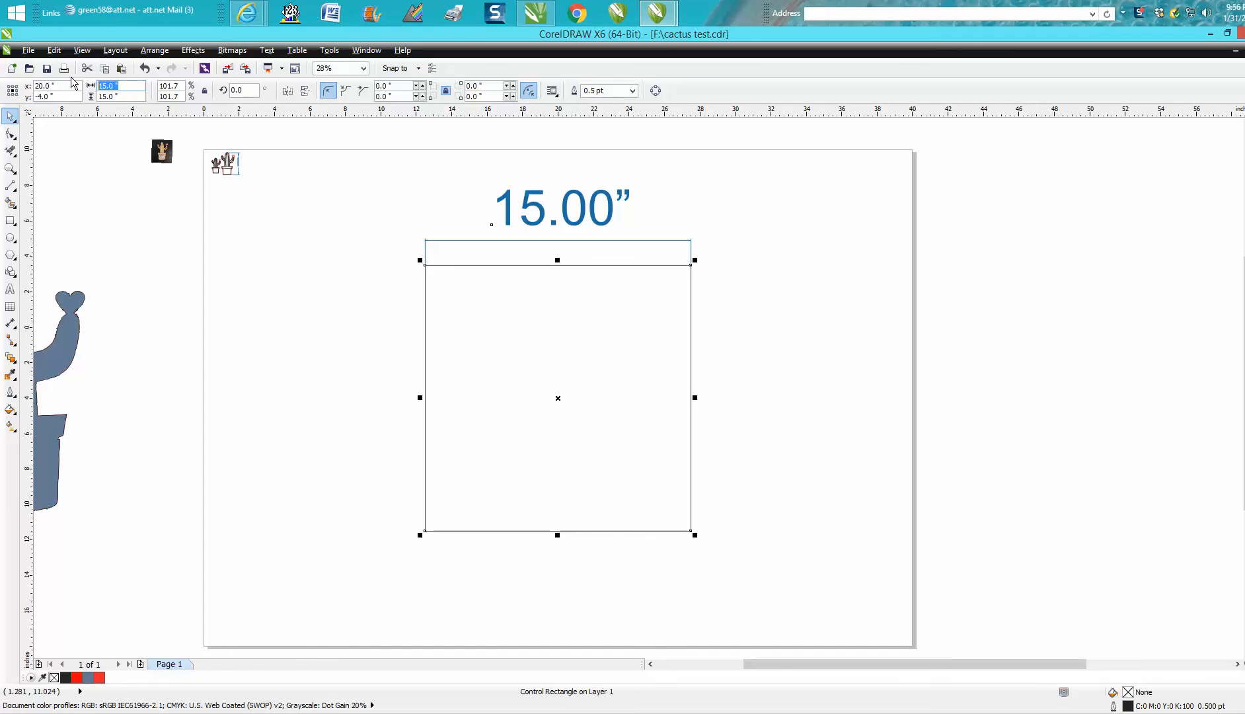
pyautogui.write('12')
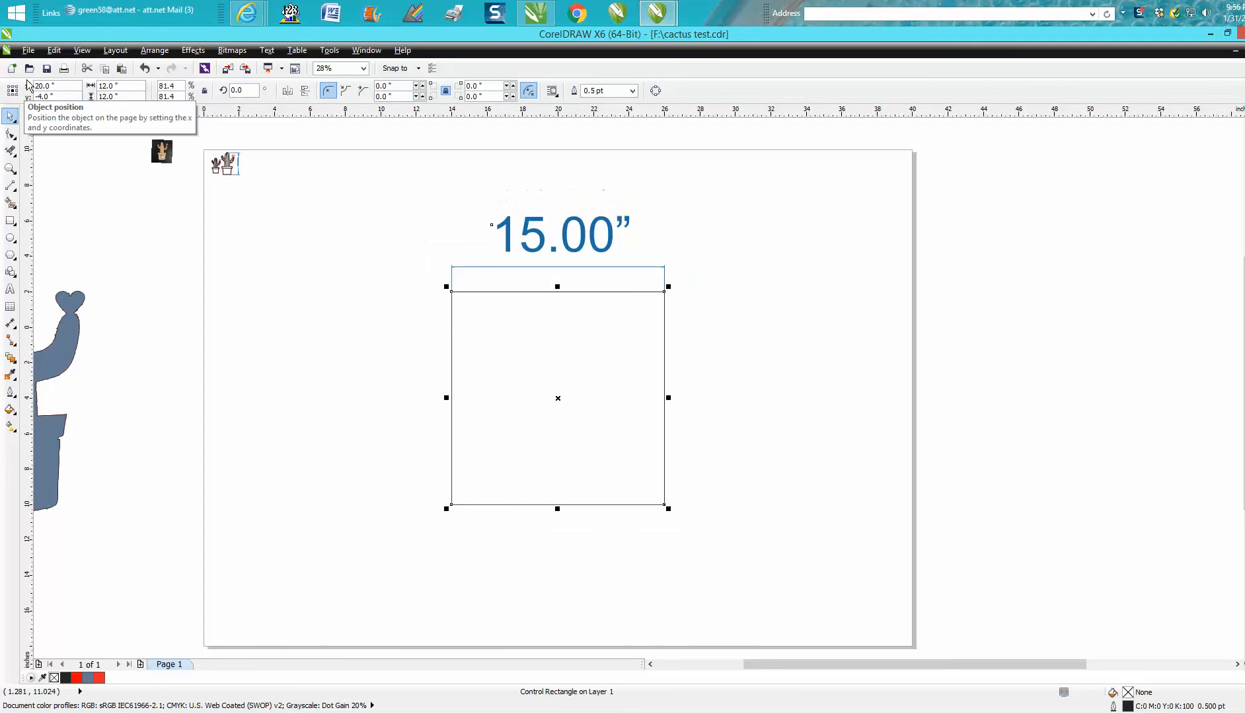
pyautogui.moveTo(578, 249)
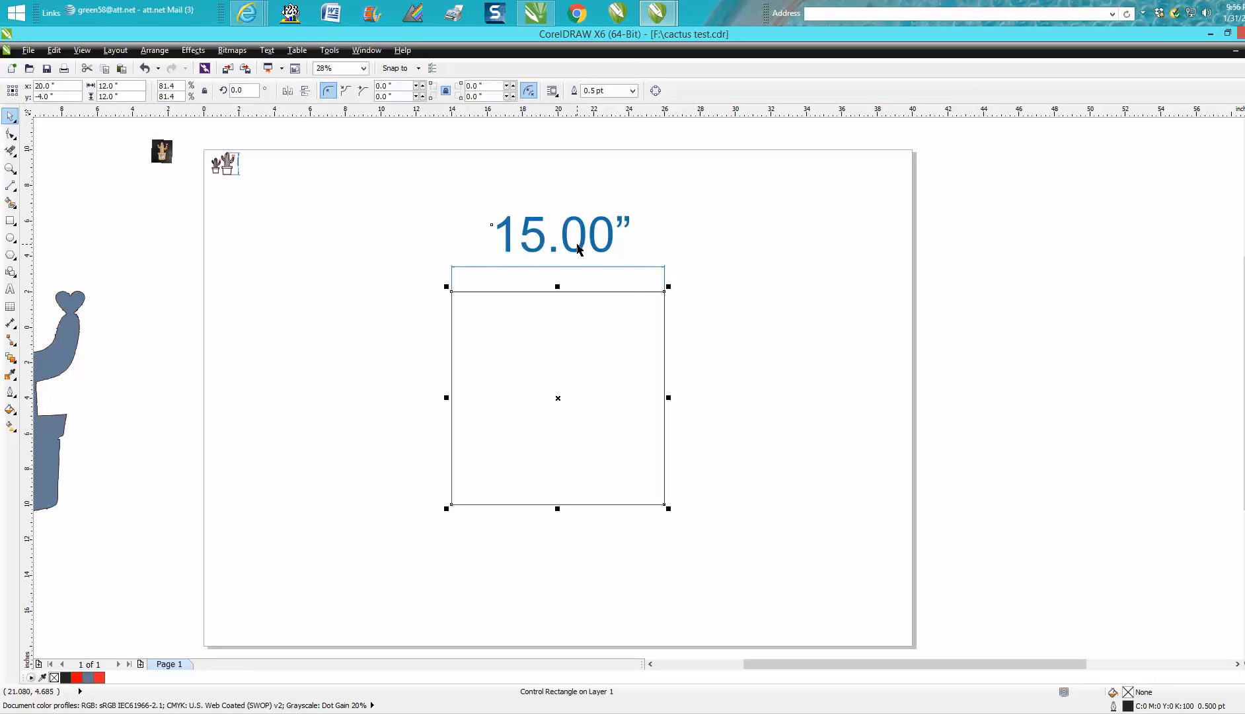
pyautogui.moveTo(577, 267)
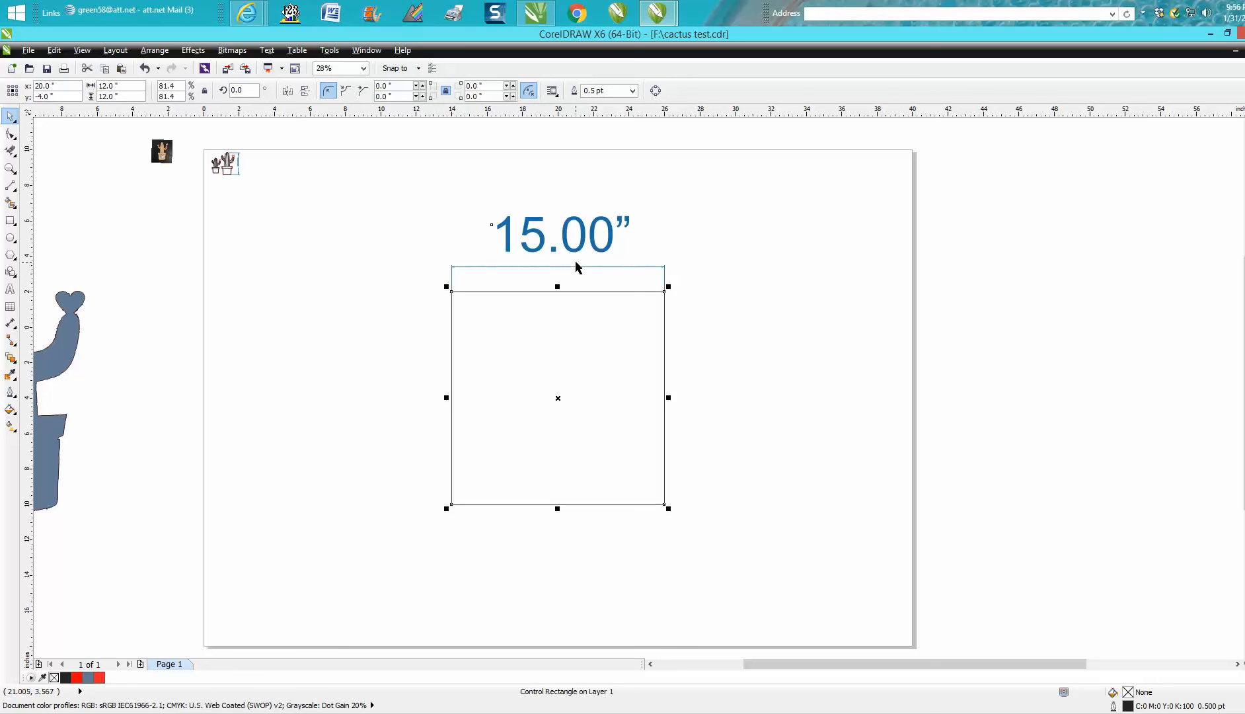
pyautogui.moveTo(573, 250)
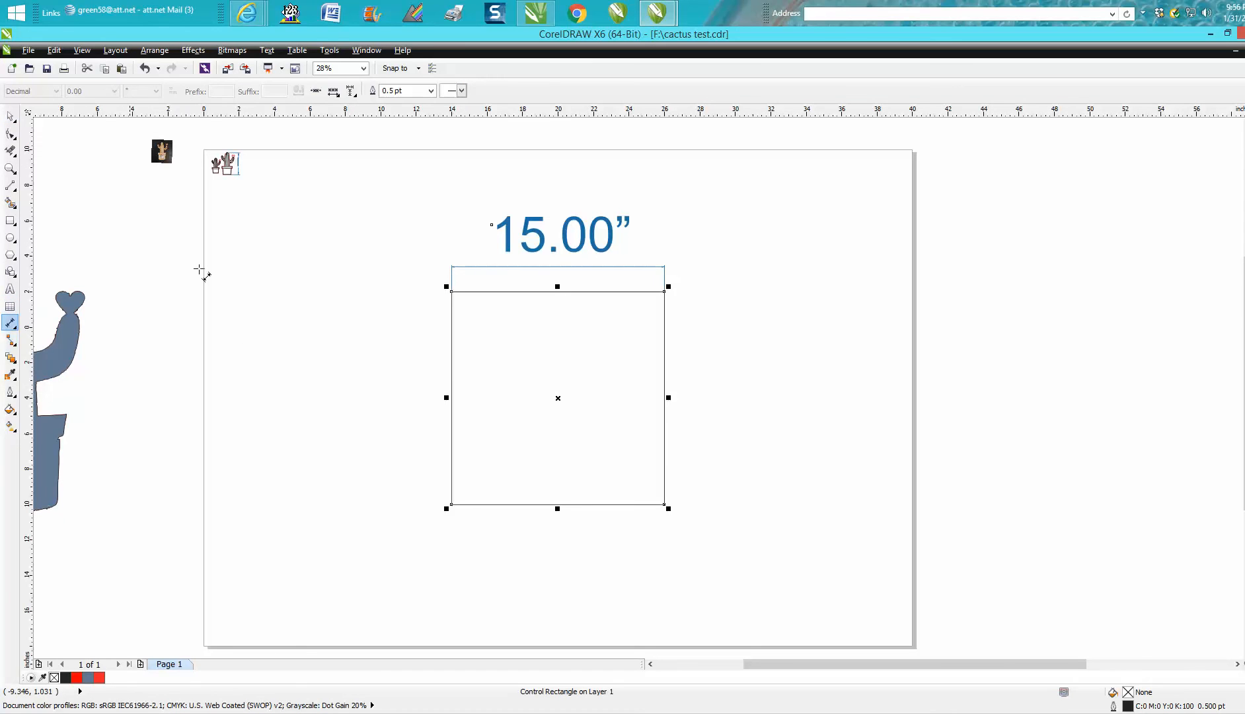
pyautogui.moveTo(315, 90)
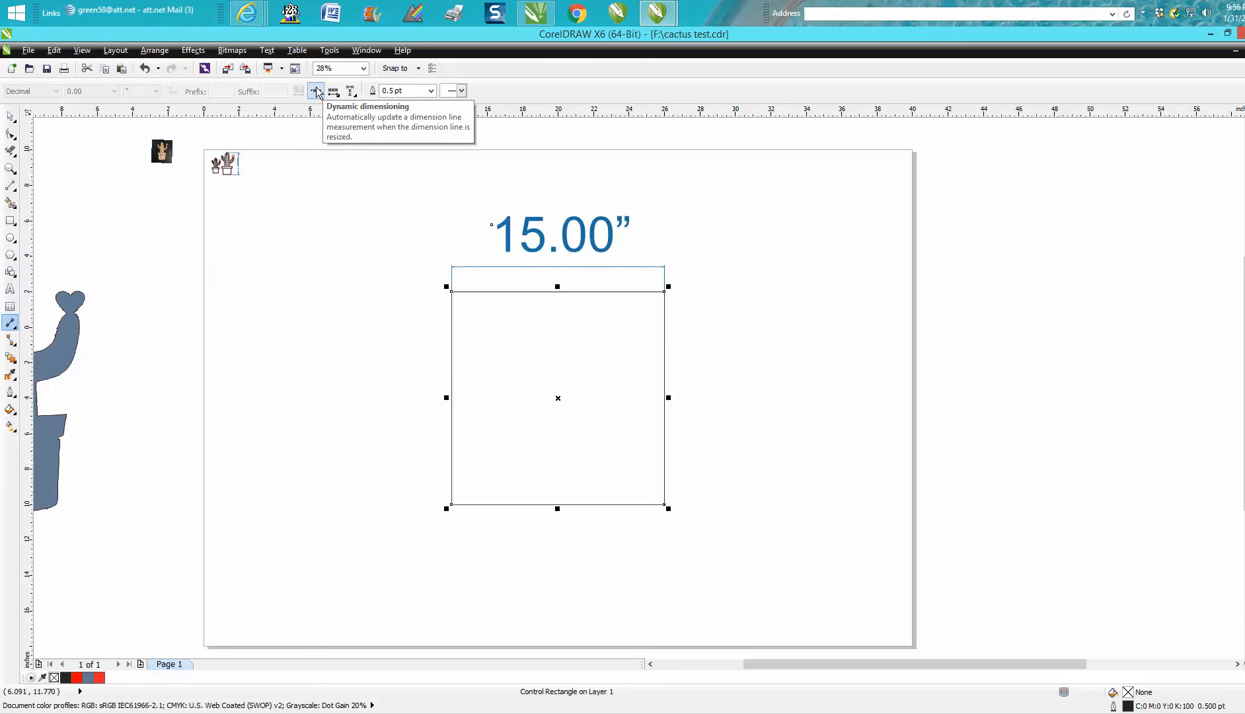
pyautogui.moveTo(307, 137)
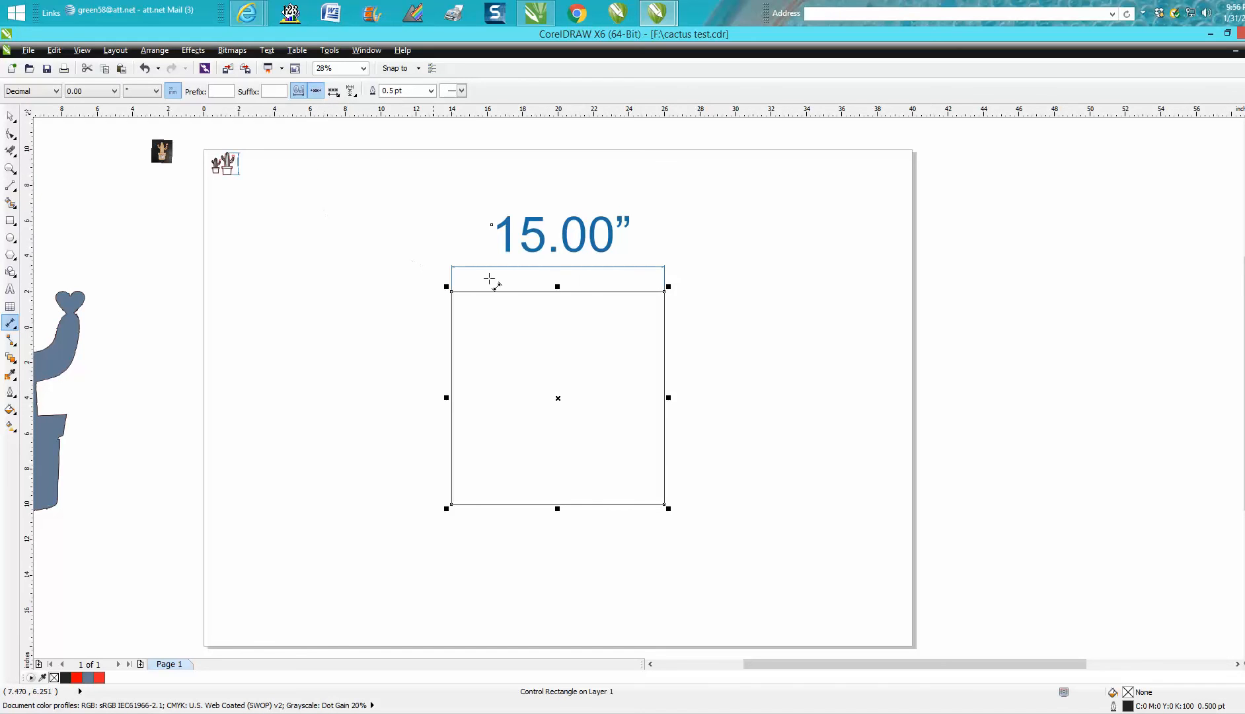
# Drag a vertical dimension along the square's right edge, reading 12.00 inches.
pyautogui.moveTo(665, 286); pyautogui.dragTo(666, 473)
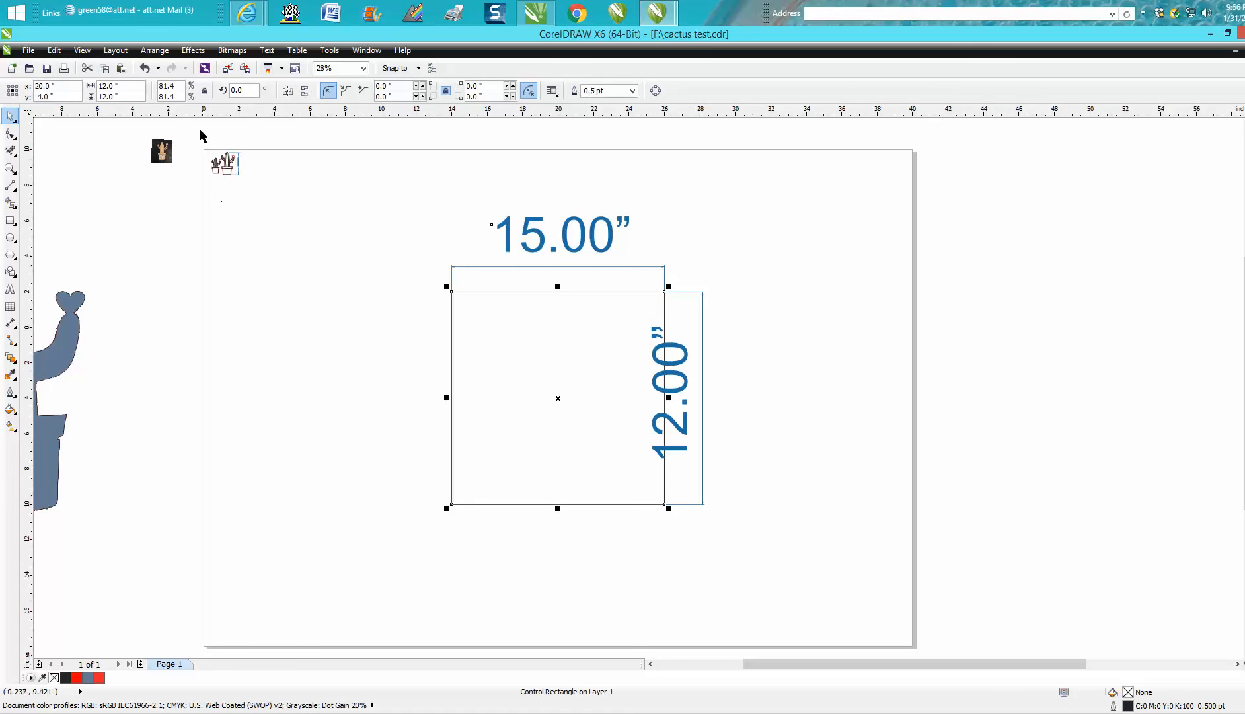
# Set the square's height to 15.0 inches, updating the vertical dimension to 15.00.
pyautogui.click(117, 86)
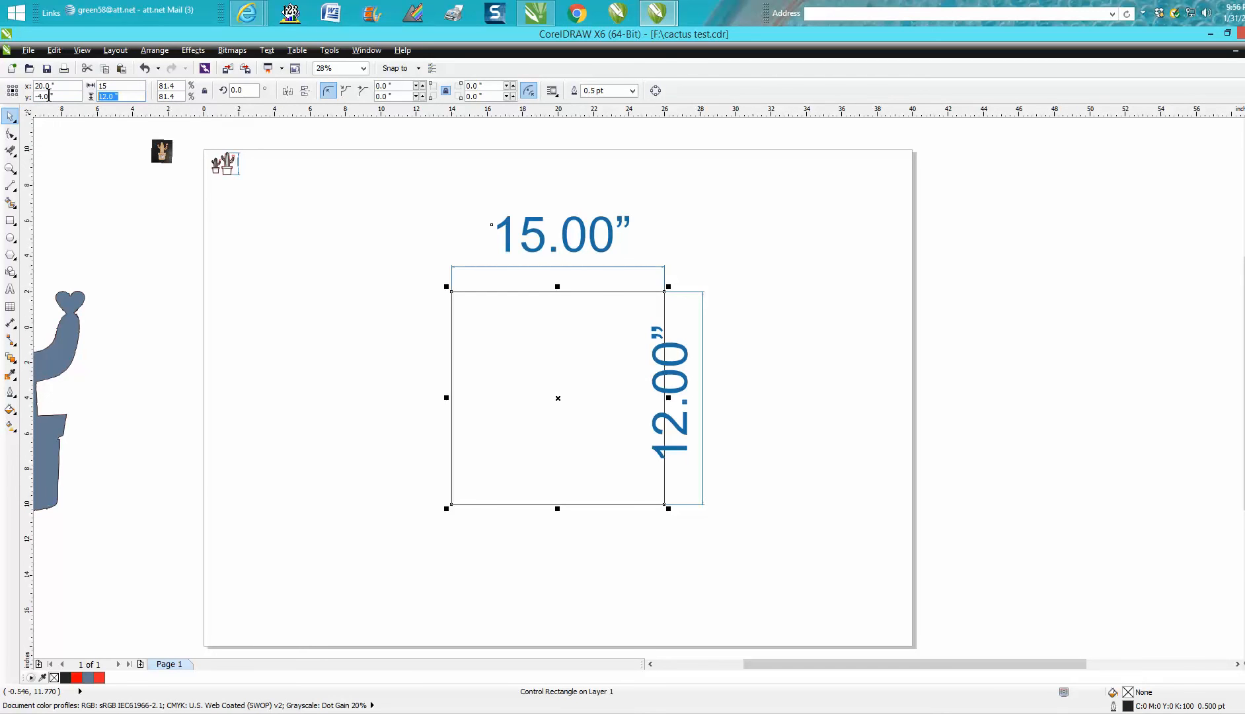
pyautogui.write('15.0')
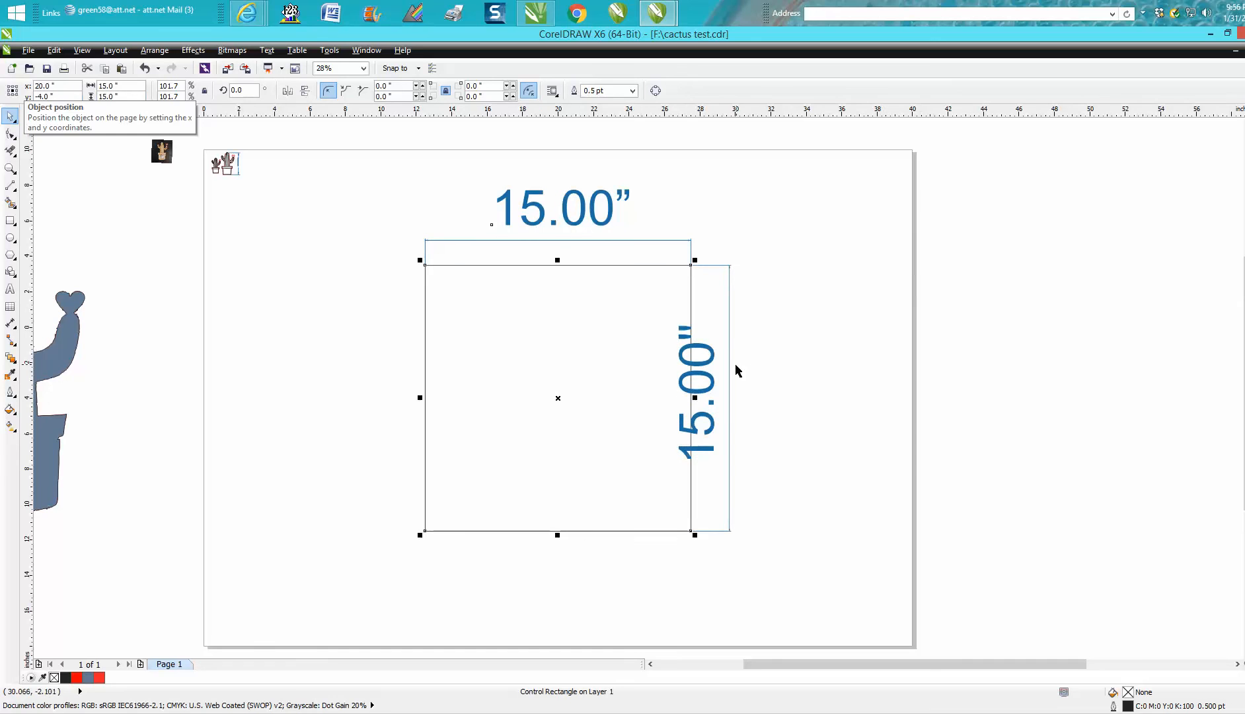
pyautogui.moveTo(693, 389)
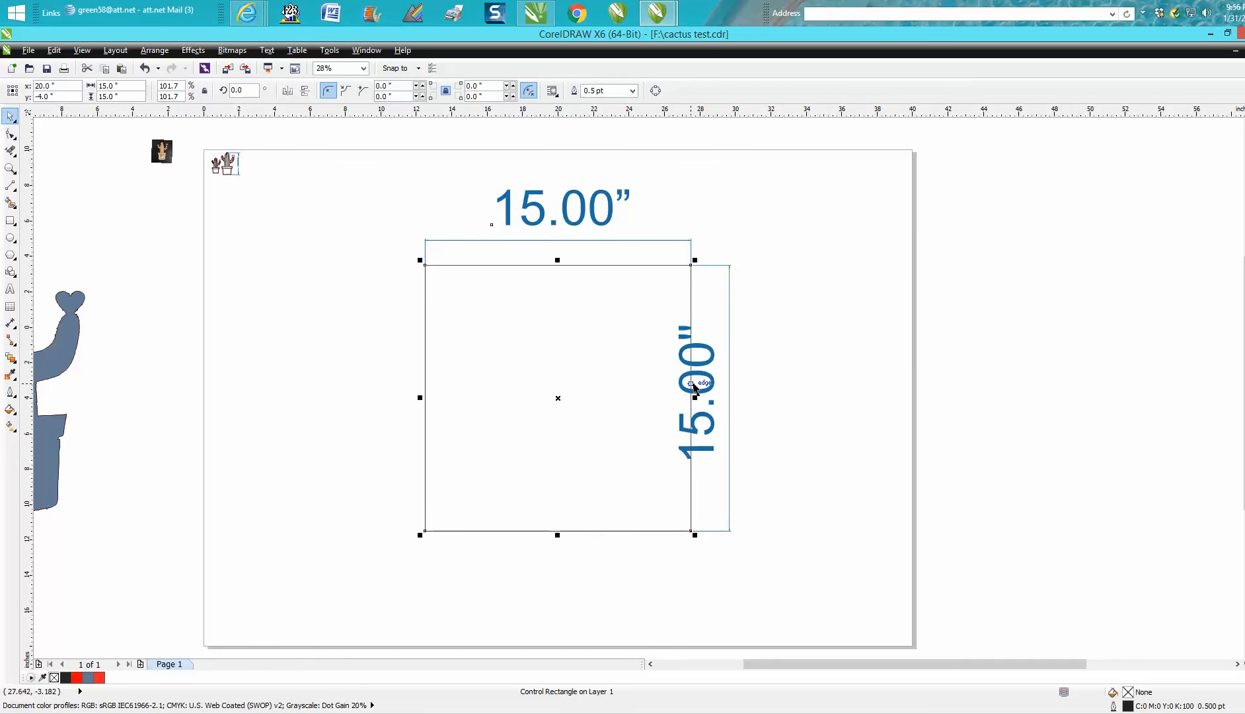